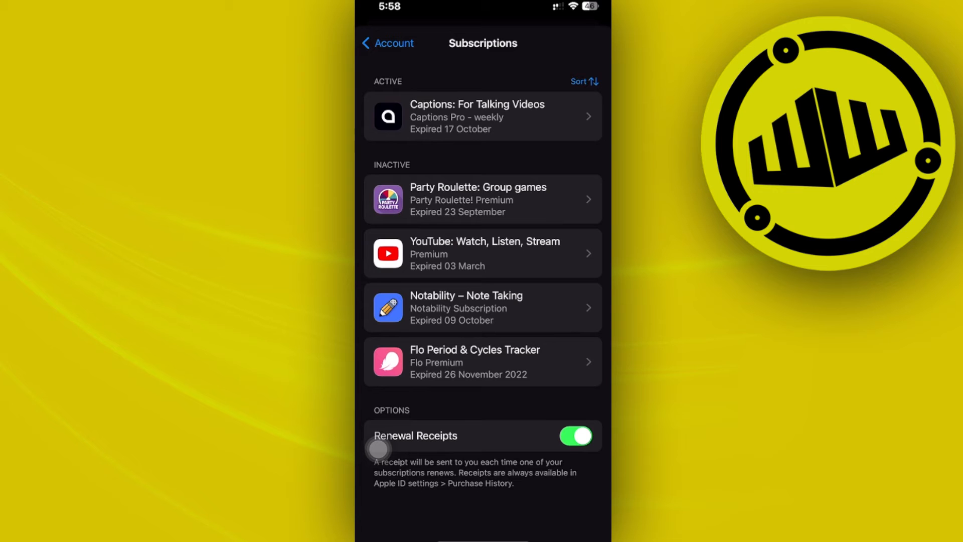
Open the Captions: For Talking Videos entry under Active to view its Pro weekly subscription details.
click(482, 116)
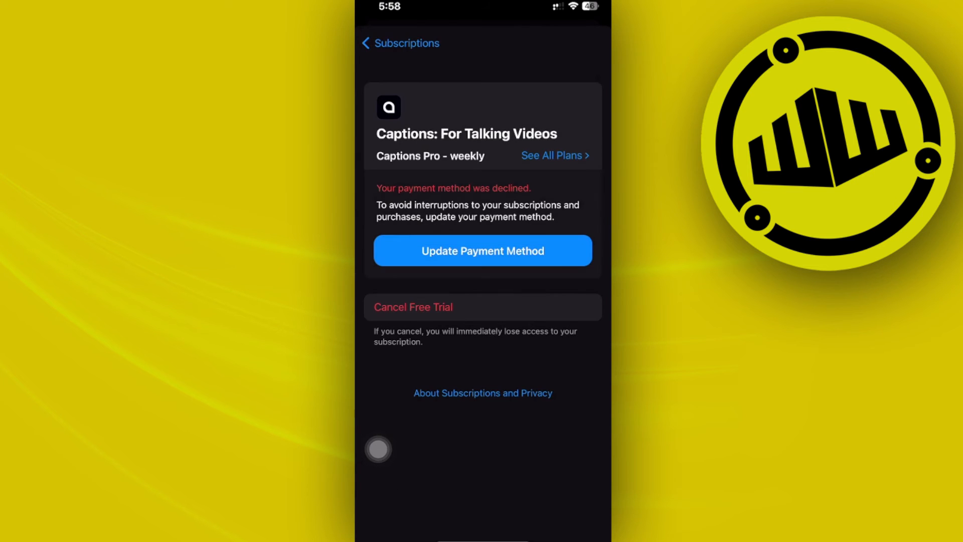